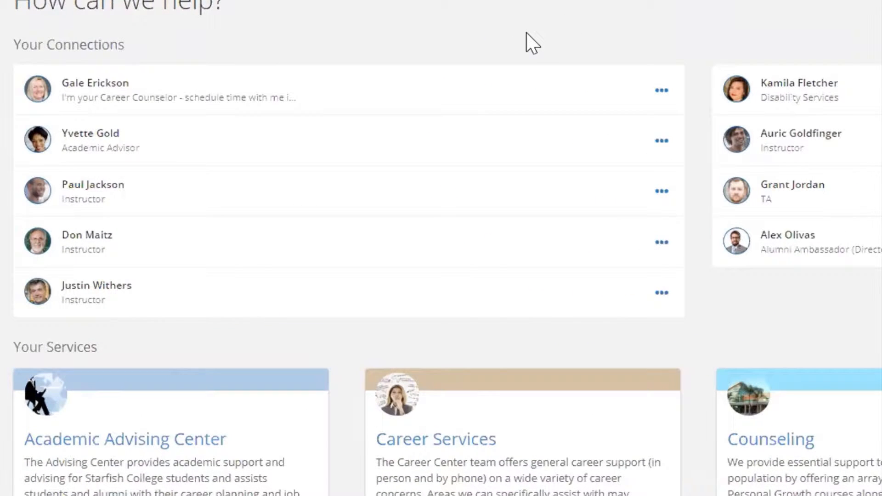
mouse_move(174, 164)
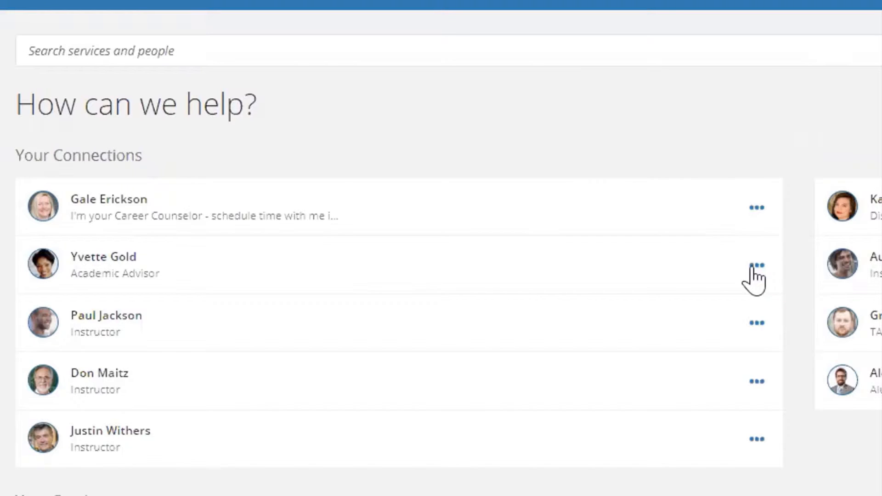
Show the Schedule, Email, Call and View Profile options for the Academic Advisor connection
left_click(756, 265)
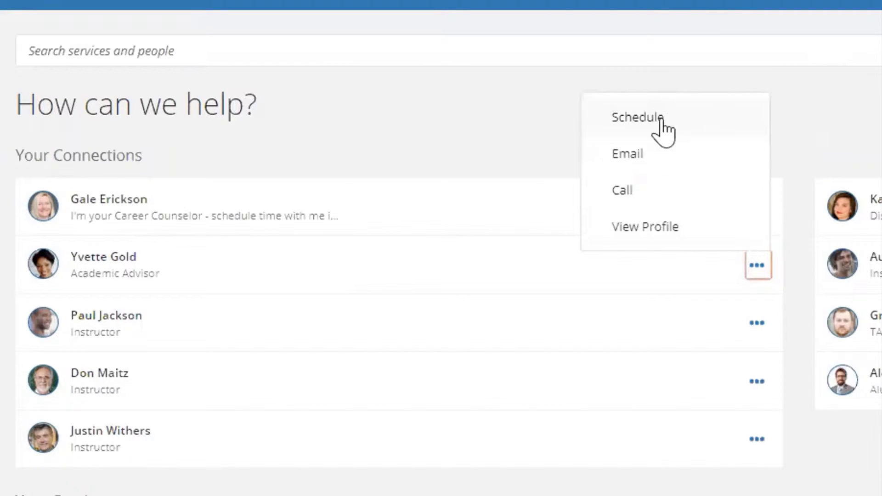
mouse_move(647, 164)
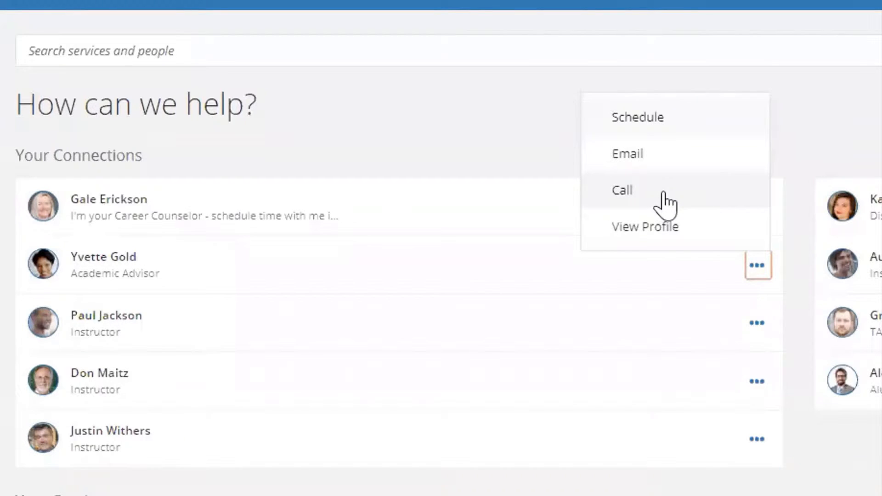
mouse_move(697, 236)
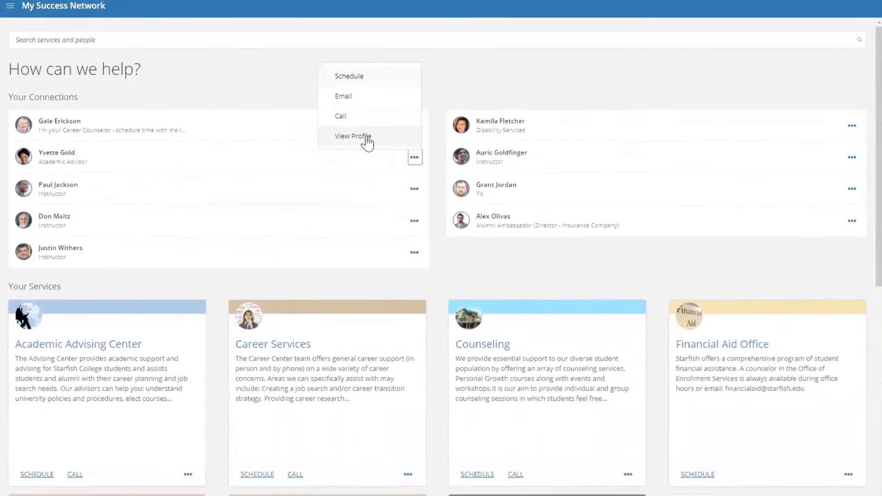
View the advisor's full Connection Profile with contact links, services and weekly office hours
left_click(353, 136)
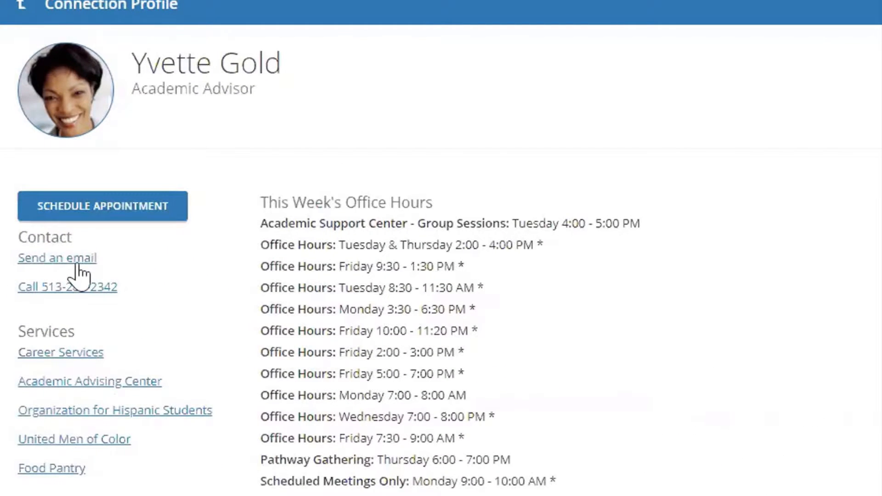
mouse_move(160, 225)
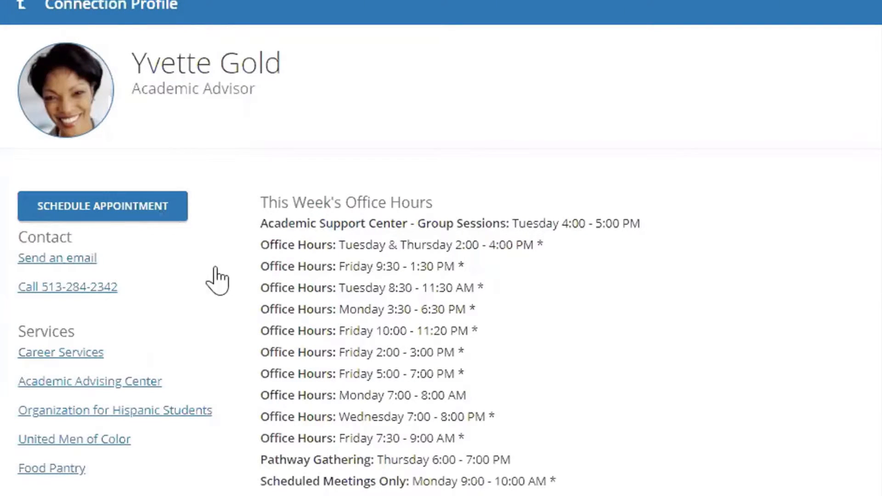
mouse_move(276, 366)
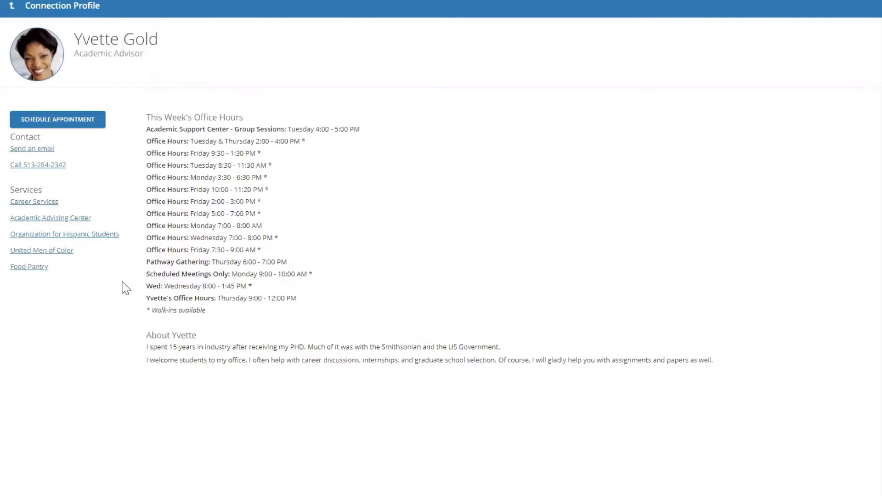
mouse_move(19, 56)
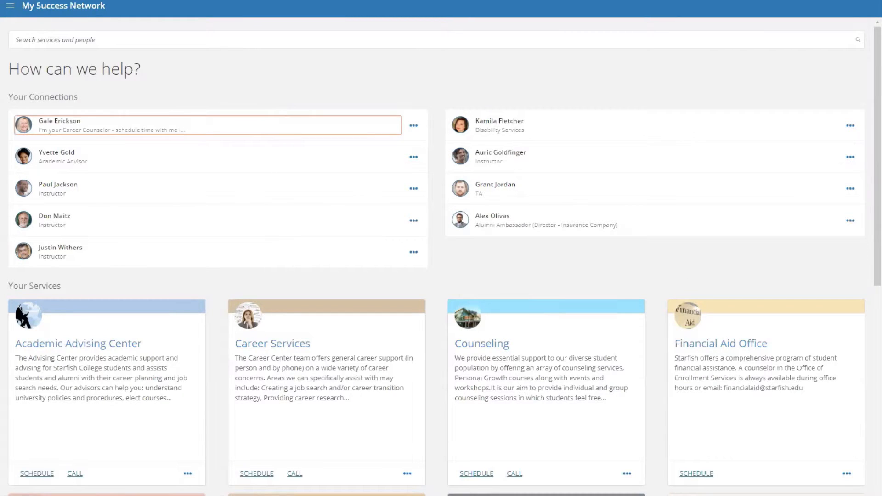
Scroll through the Your Services cards down to Veterans Services
scroll("down", 3)
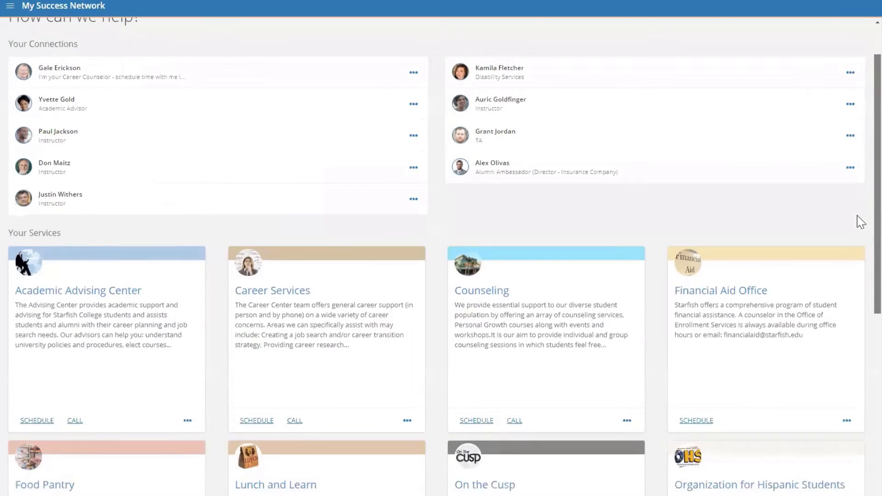
scroll("down", 3)
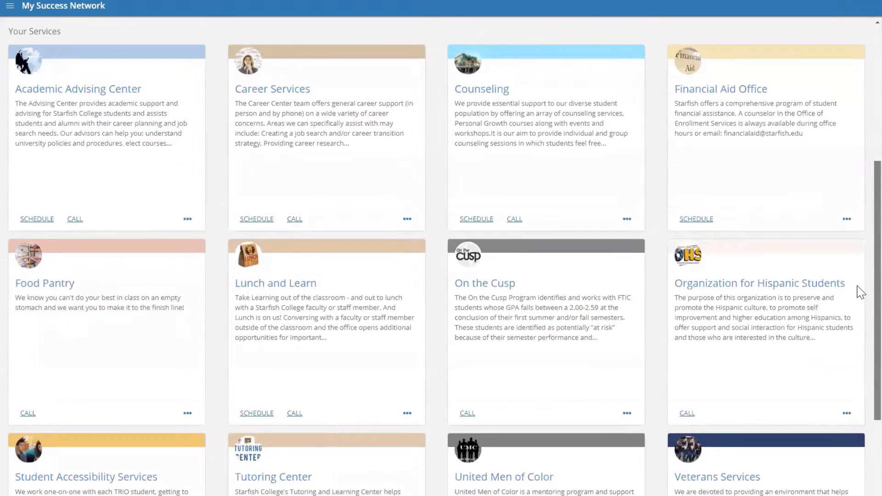
scroll("down", 3)
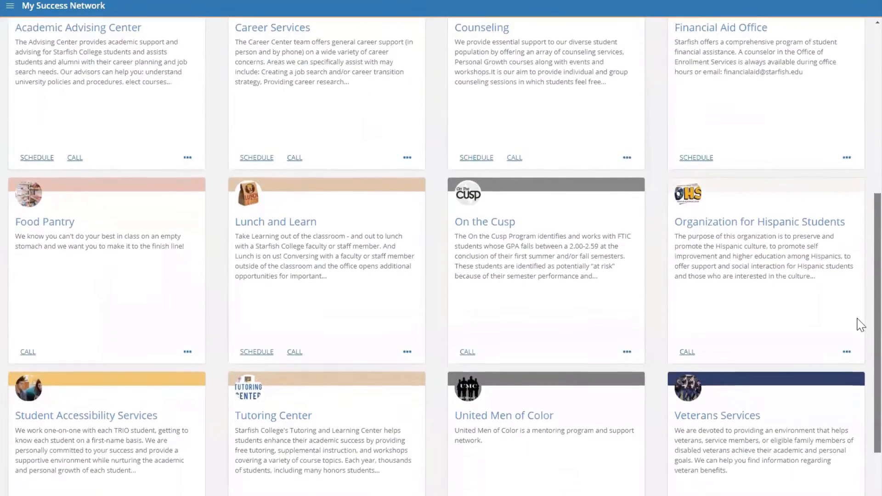
scroll("down", 3)
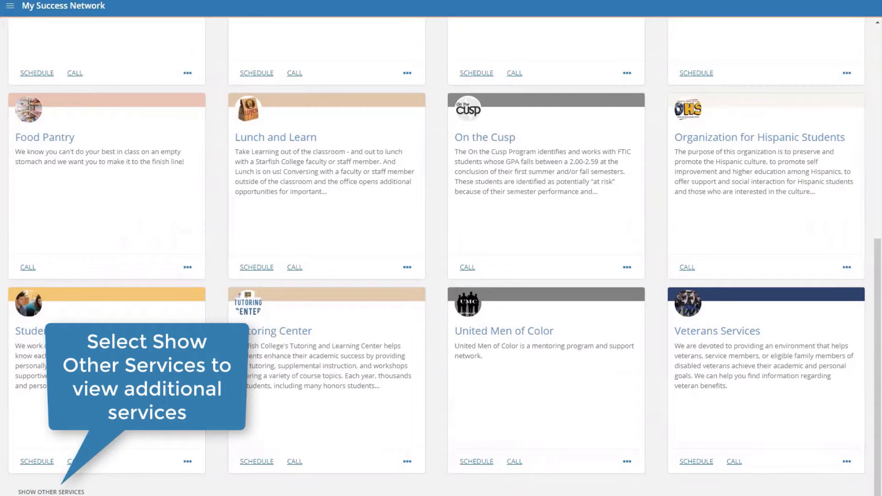
Scroll through the revealed Other Services cards such as Center for Testing and Dean of Students
scroll("down", 3)
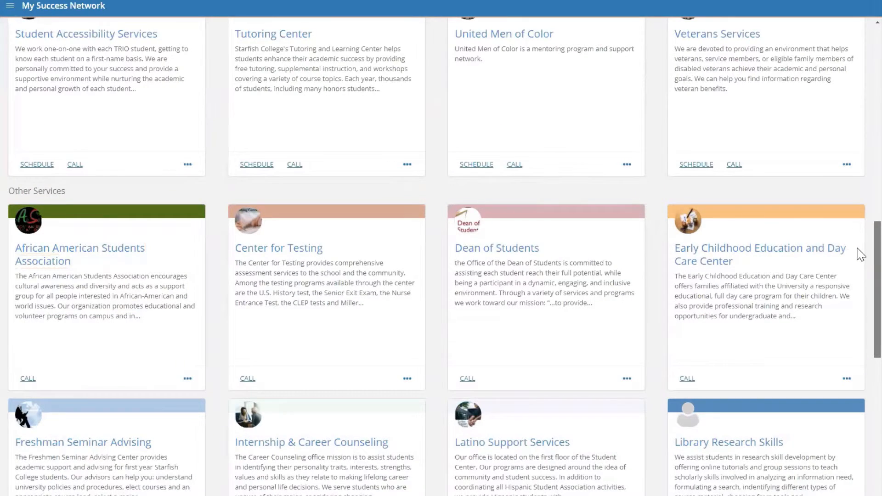
scroll("down", 3)
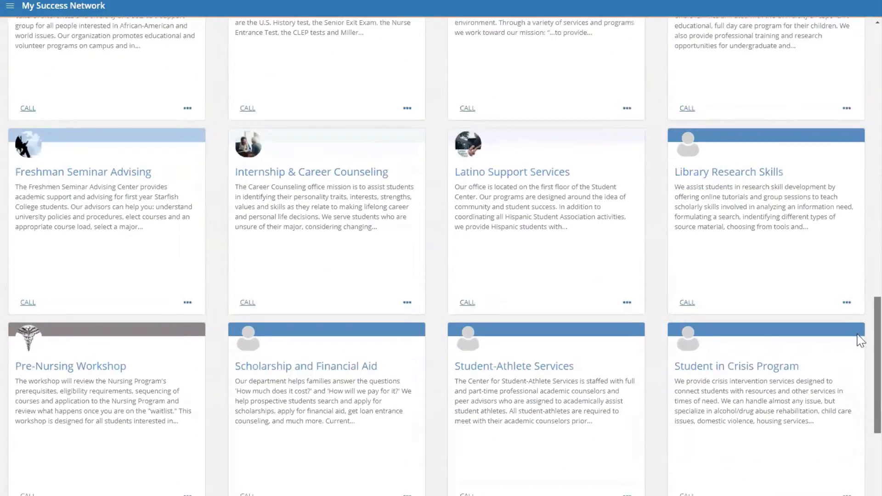
scroll("down", 3)
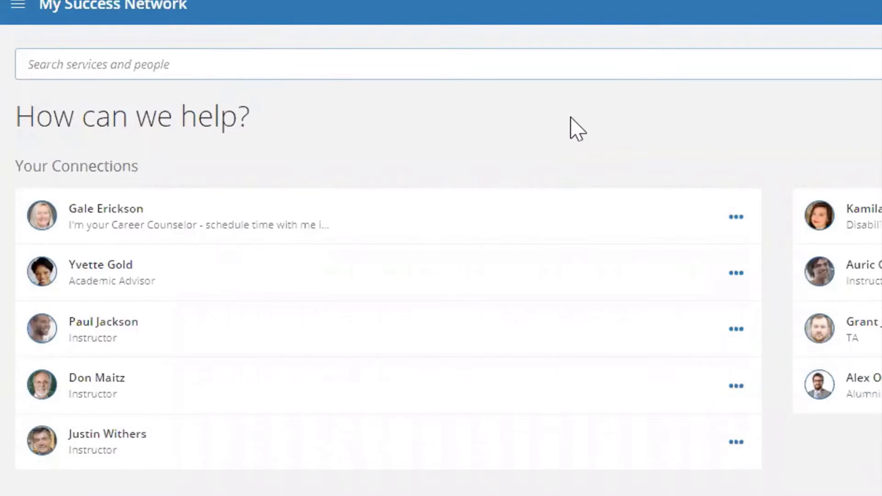
Search services and people for 'tutoring' to surface Tutoring Center and Student Accessibility Services
type("tutoring")
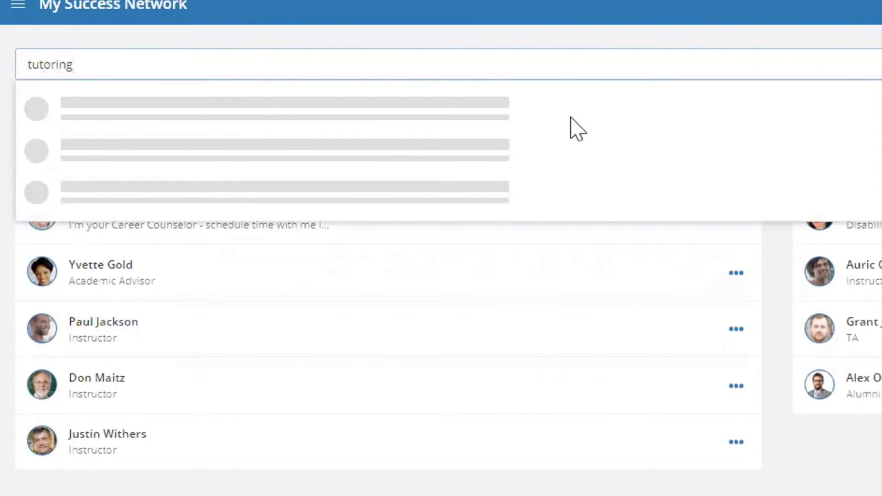
mouse_move(587, 116)
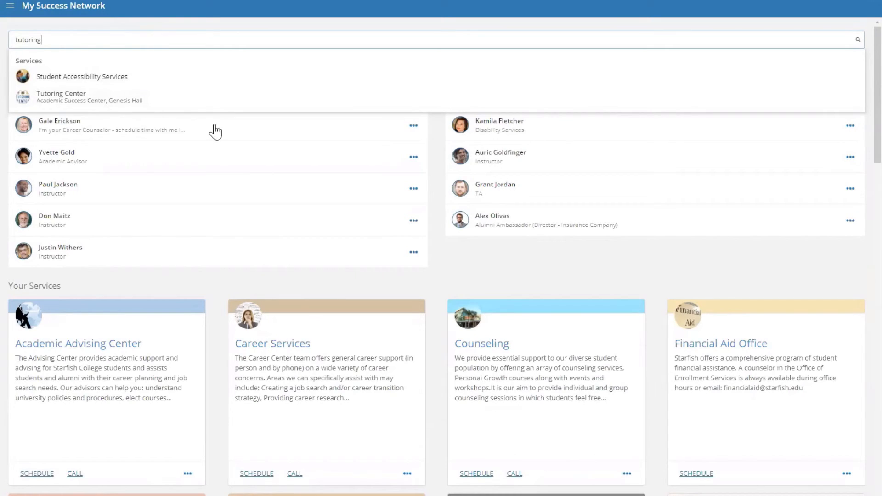
mouse_move(369, 136)
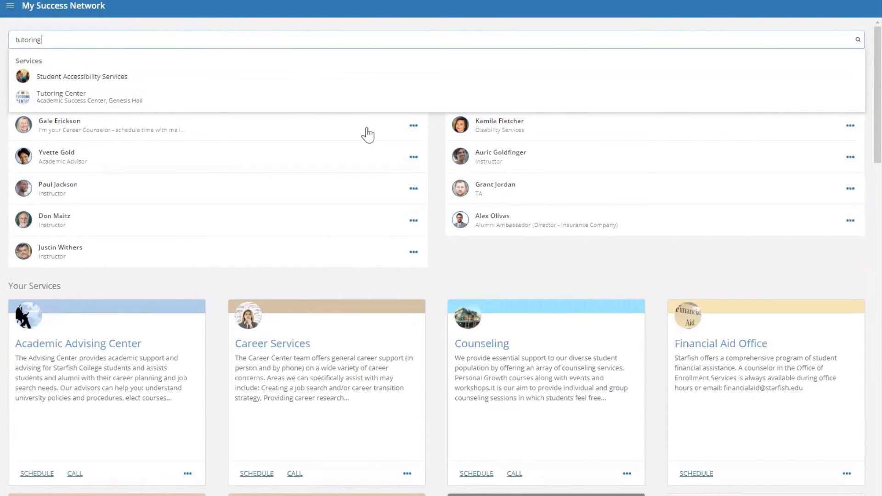